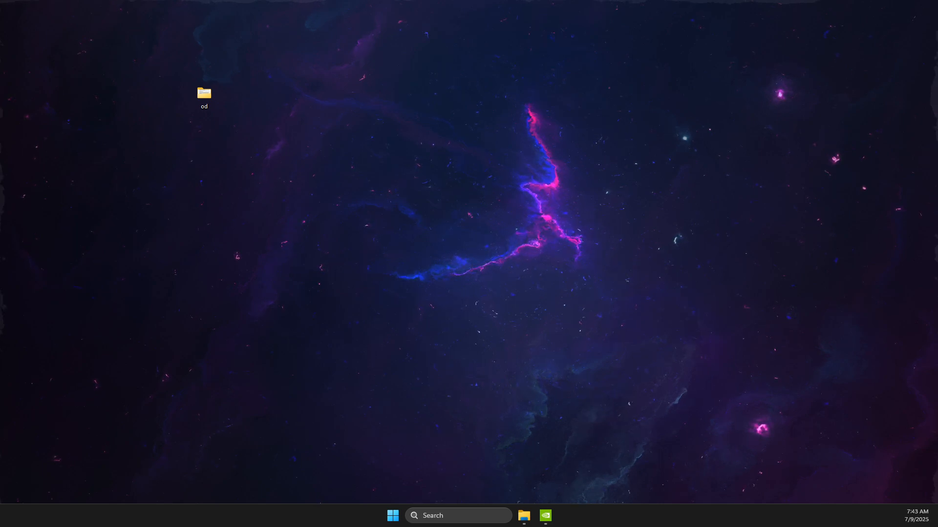
Find Command Prompt in Start search and launch it as administrator.
text(calculator)
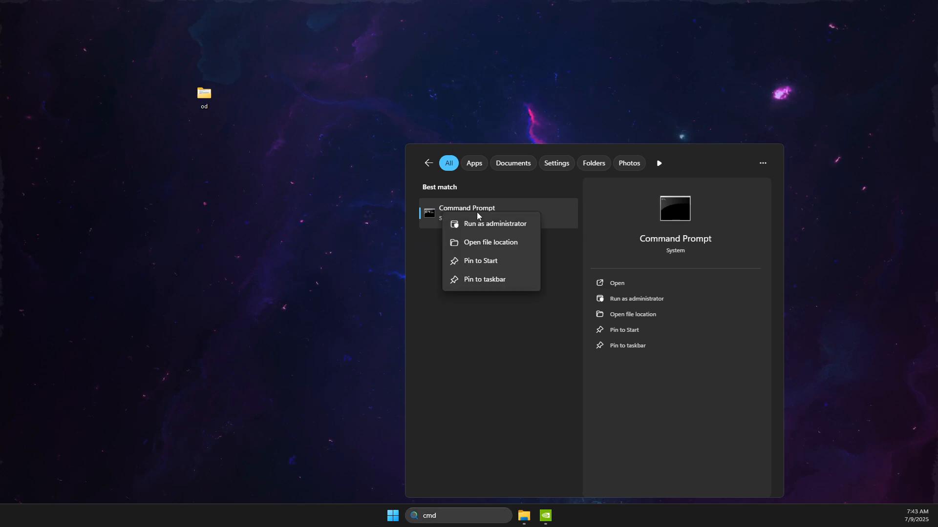
click(494, 223)
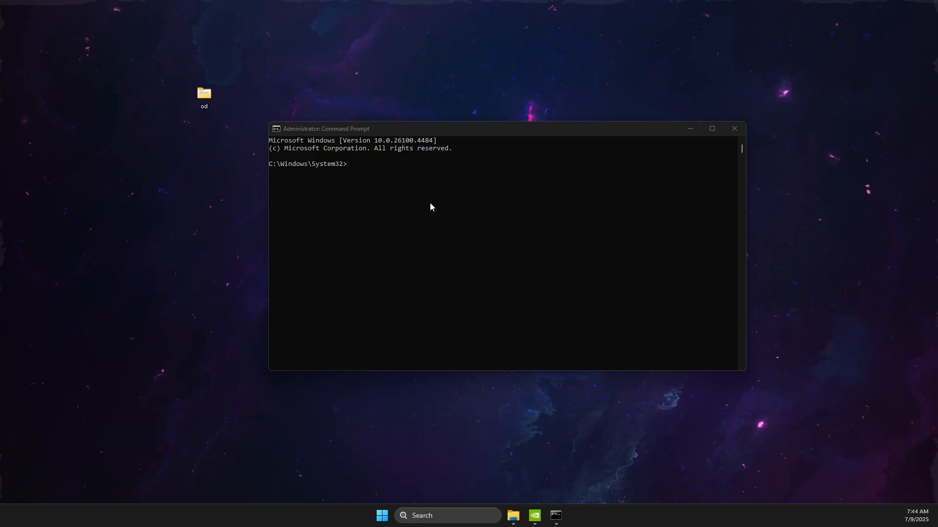
Enter 'CHKDSK /F /R' at the administrator console prompt without running it.
click(349, 164)
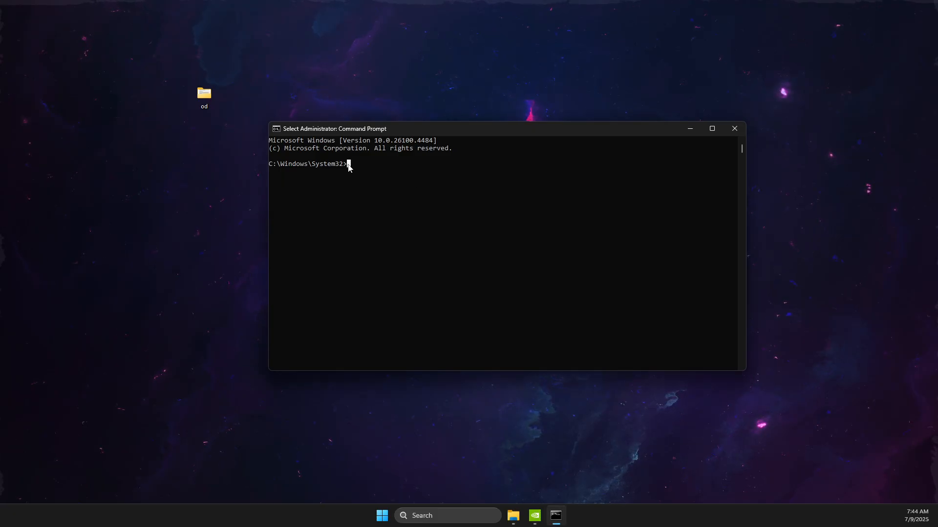
text(CH)
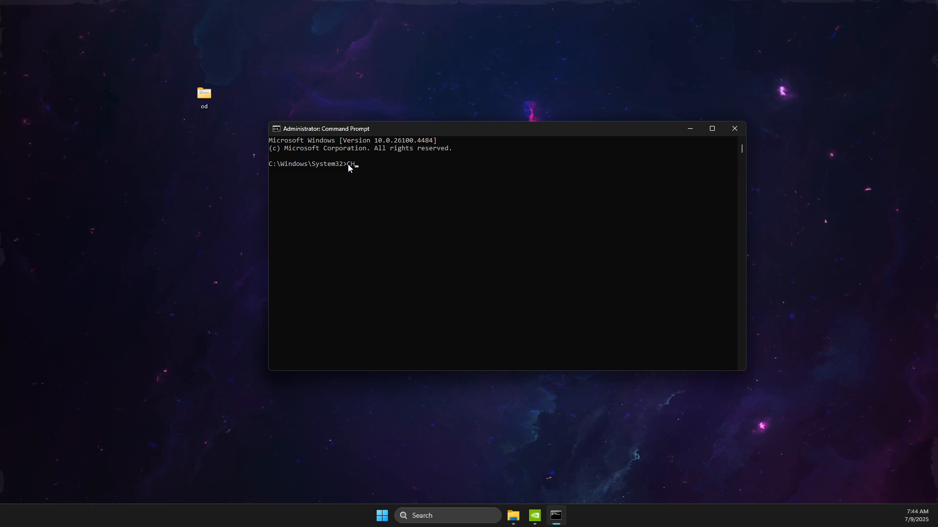
text(KD)
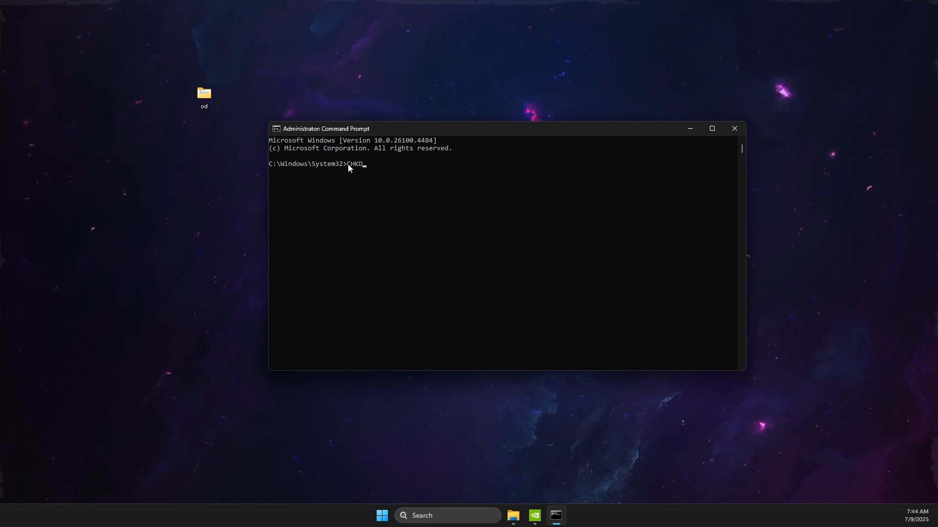
text(SK /)
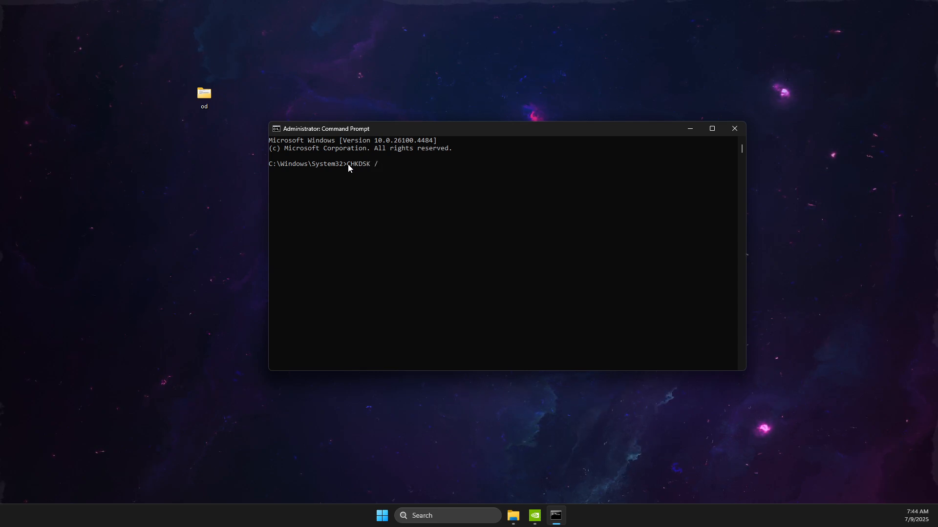
text(F /)
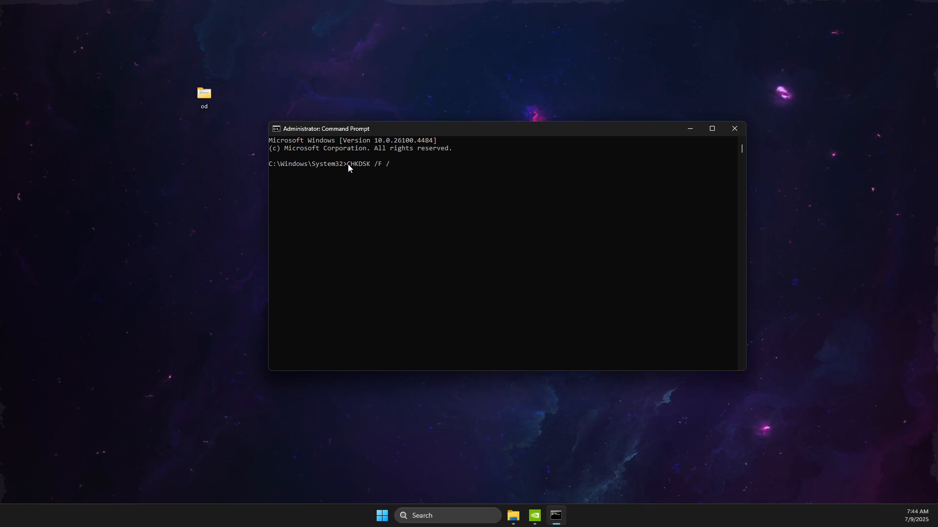
text(R)
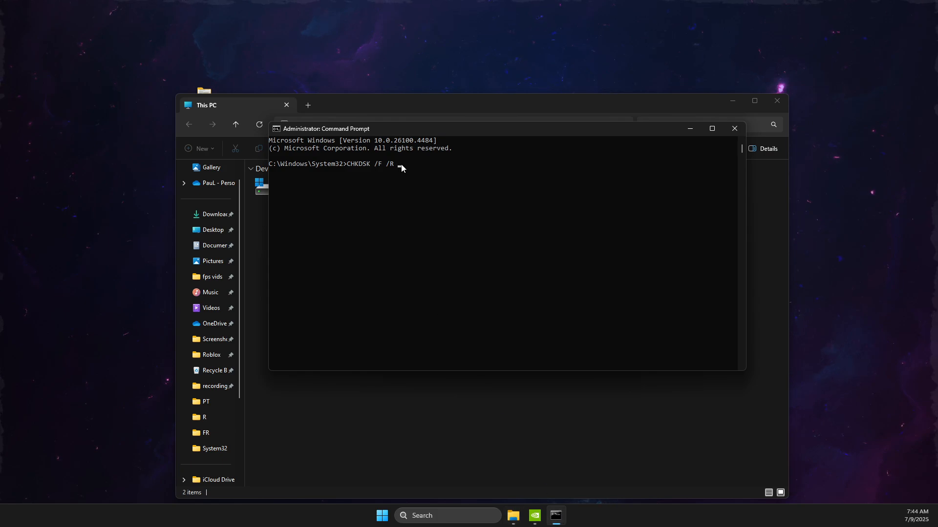
Append drive E: and run CHKDSK /F /R E:.
text(E:)
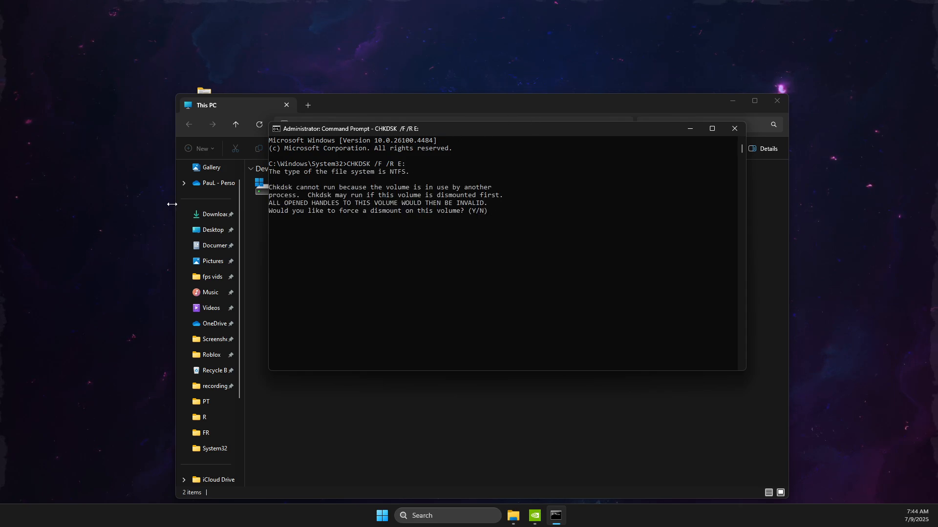
mouse_move(435, 220)
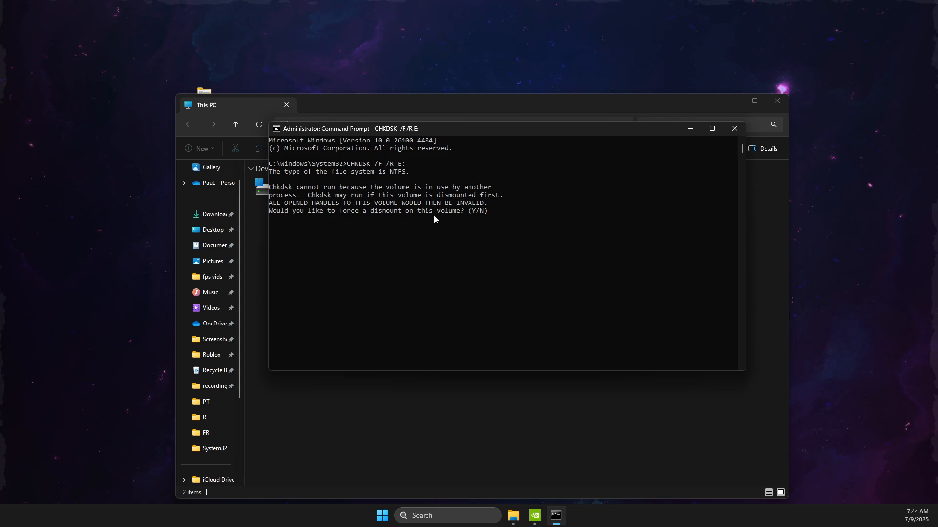
mouse_move(483, 220)
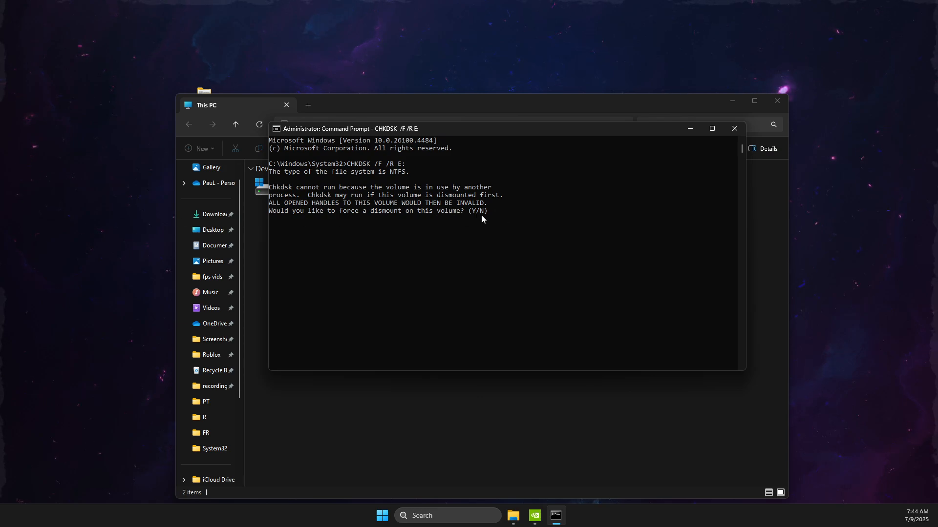
Answer Y to force the dismount of the volume.
text(y)
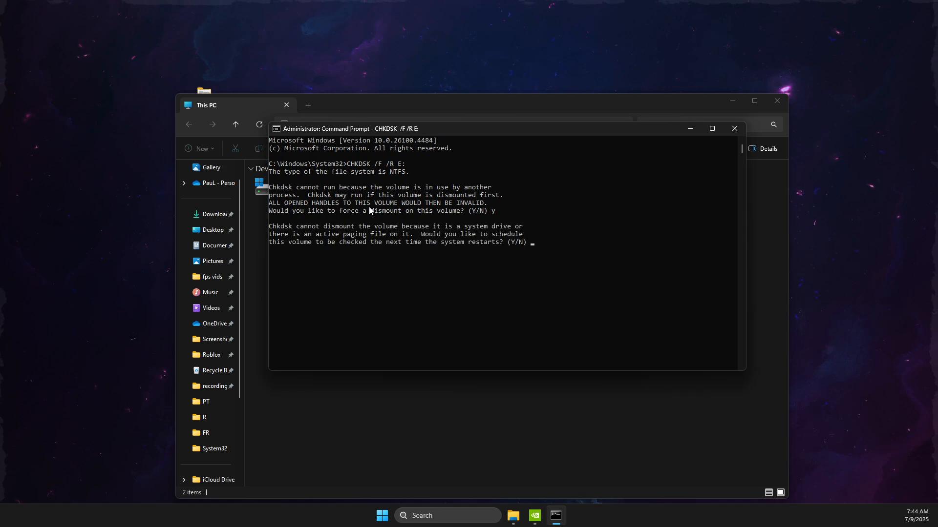
click(286, 105)
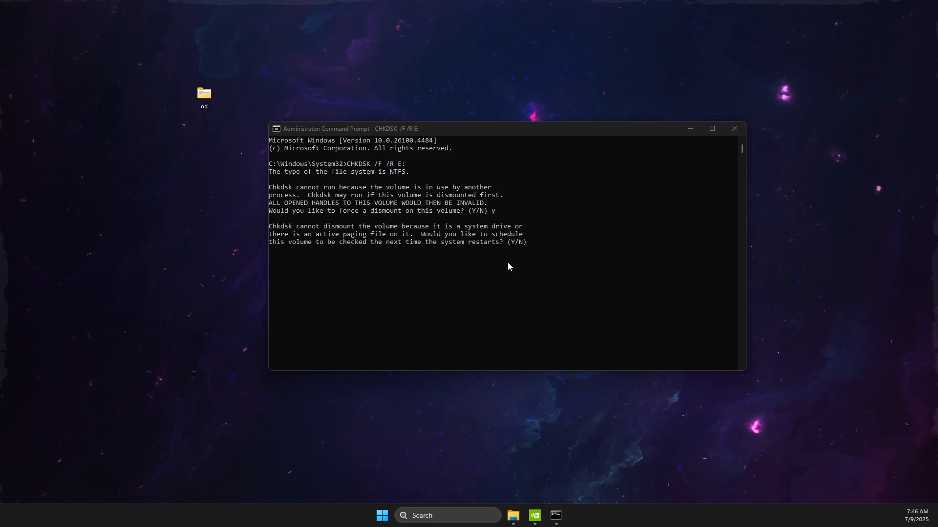
mouse_move(518, 272)
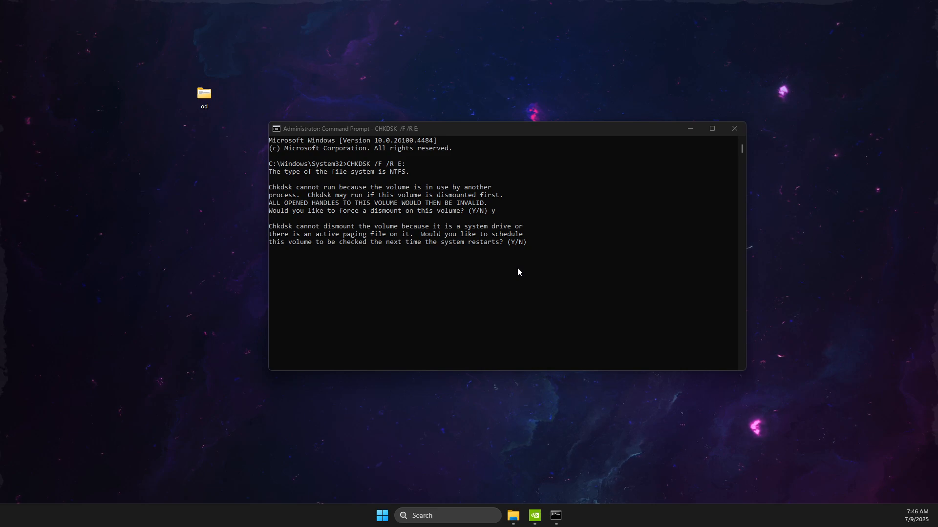
mouse_move(447, 240)
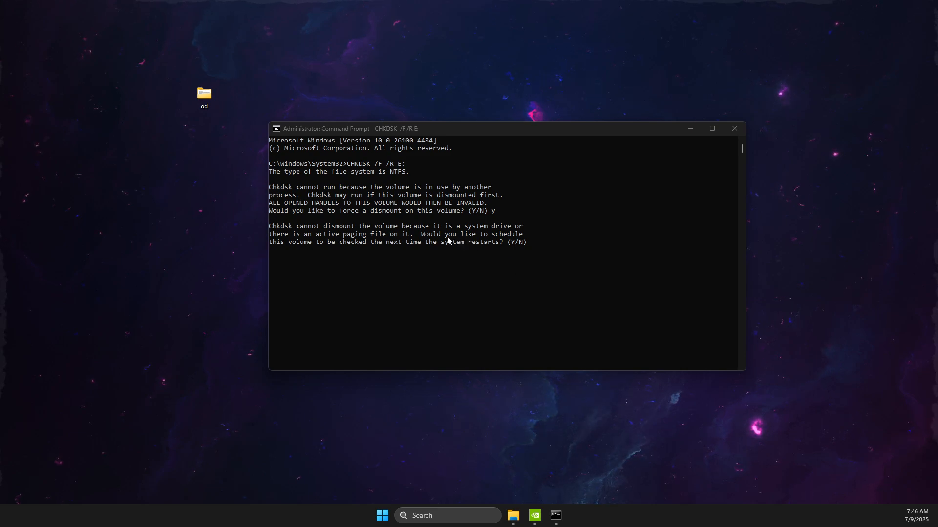